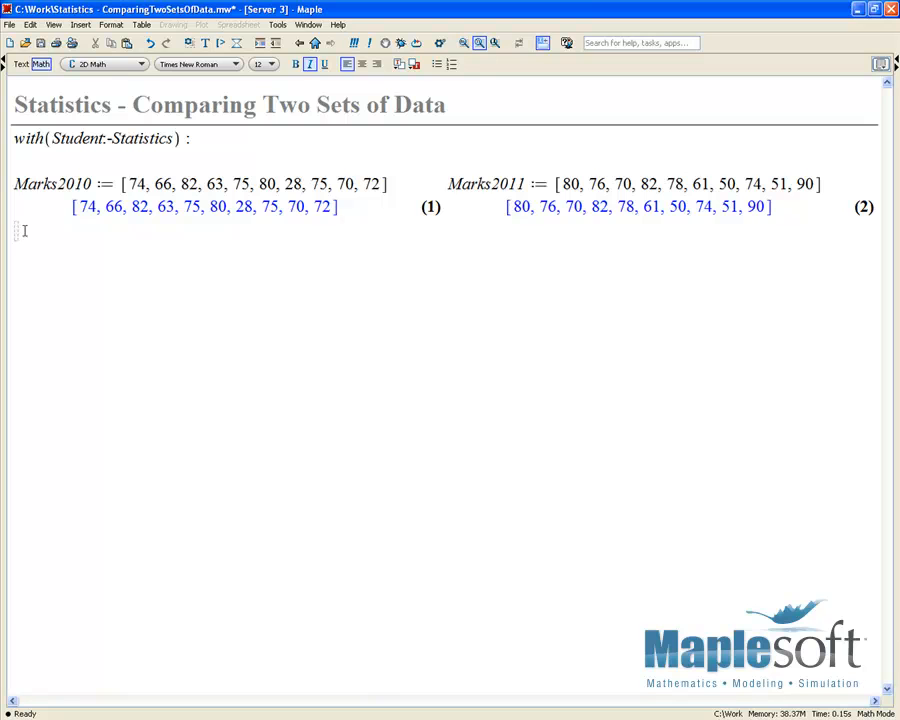
mouse_move(160, 224)
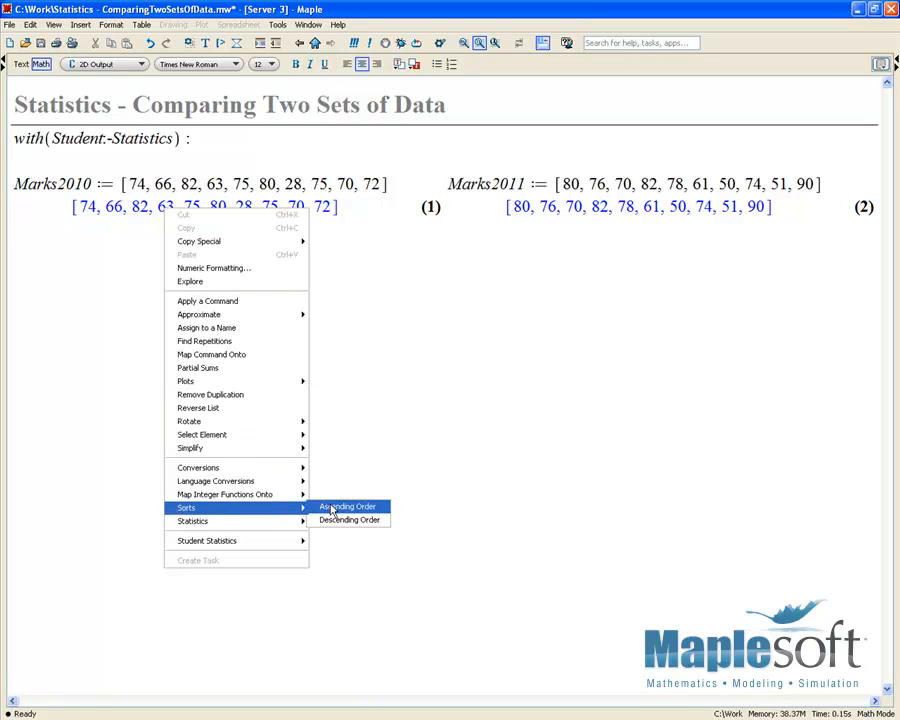
Sort the Marks2010 and Marks2011 lists into ascending order via Sorts > Ascending Order
click(348, 506)
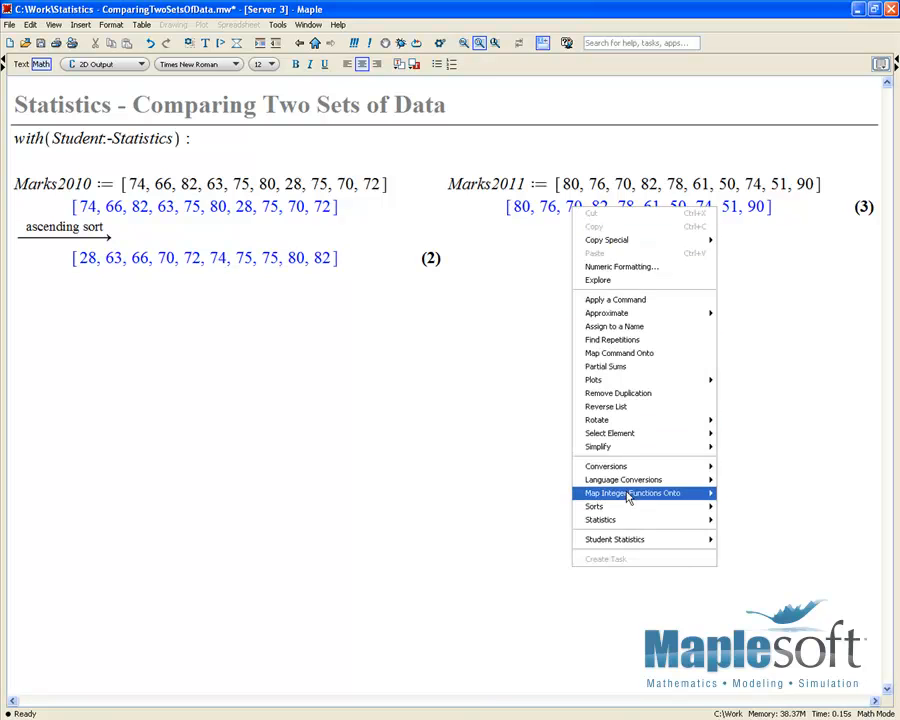
click(594, 506)
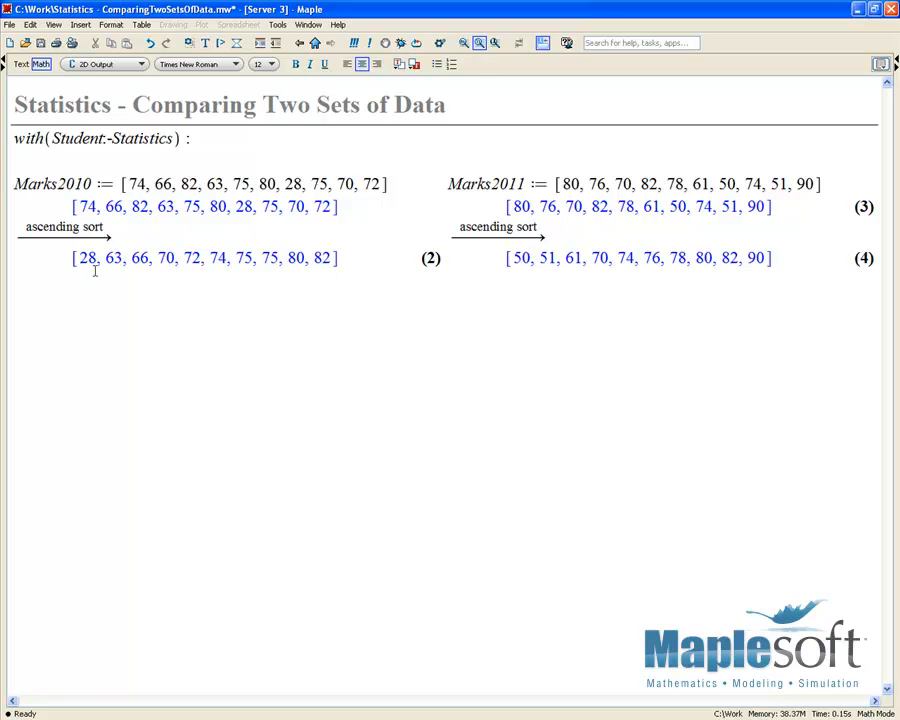
mouse_move(596, 222)
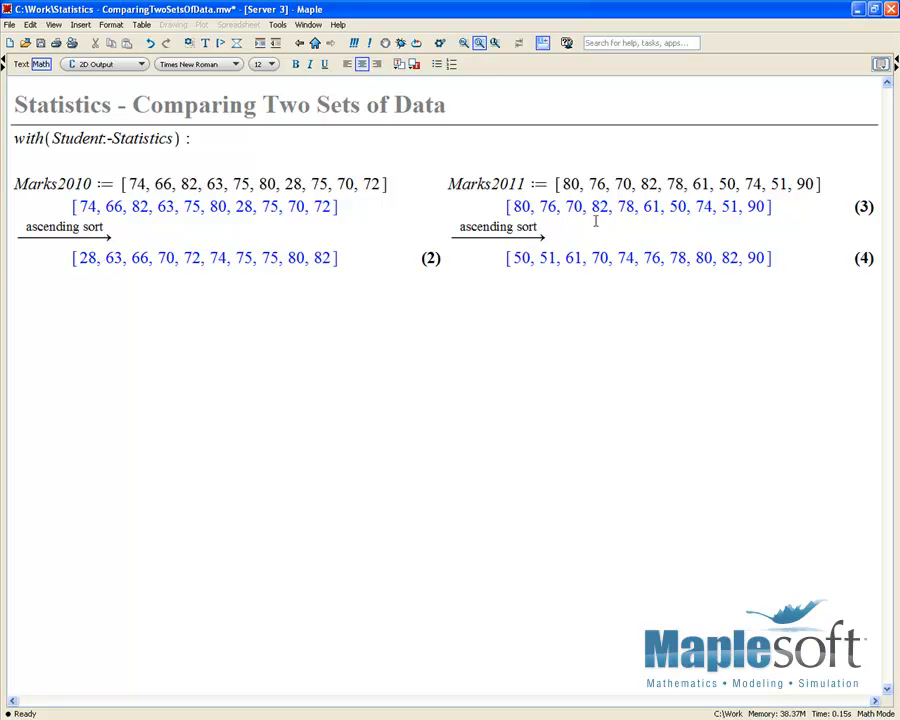
click(772, 258)
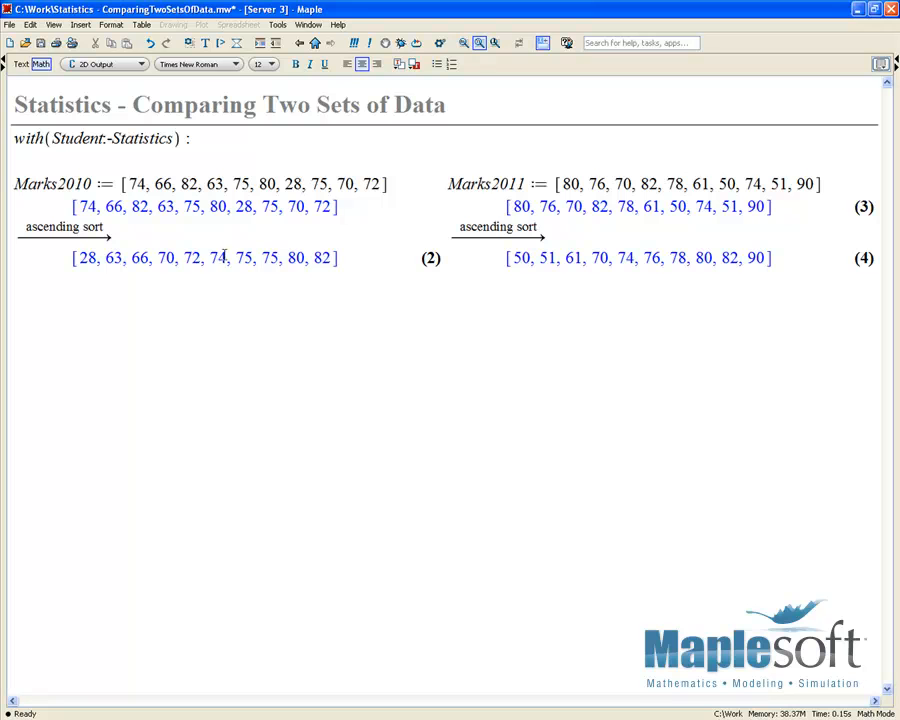
Compute the mean of each year's sorted marks, 137/2 for 2010 and 356/5 for 2011
right_click(210, 256)
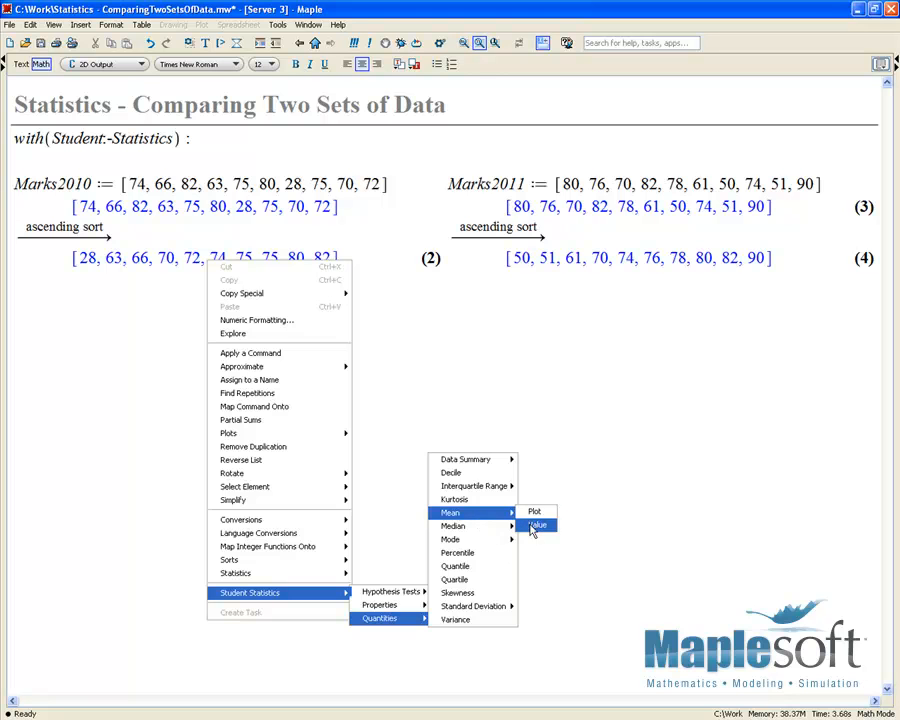
click(536, 524)
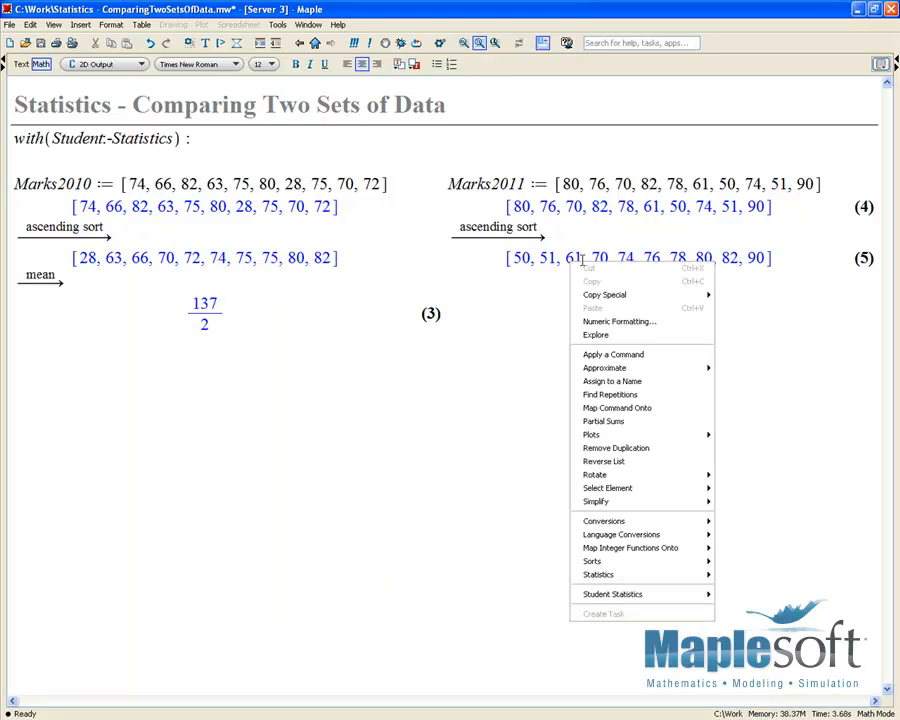
click(612, 594)
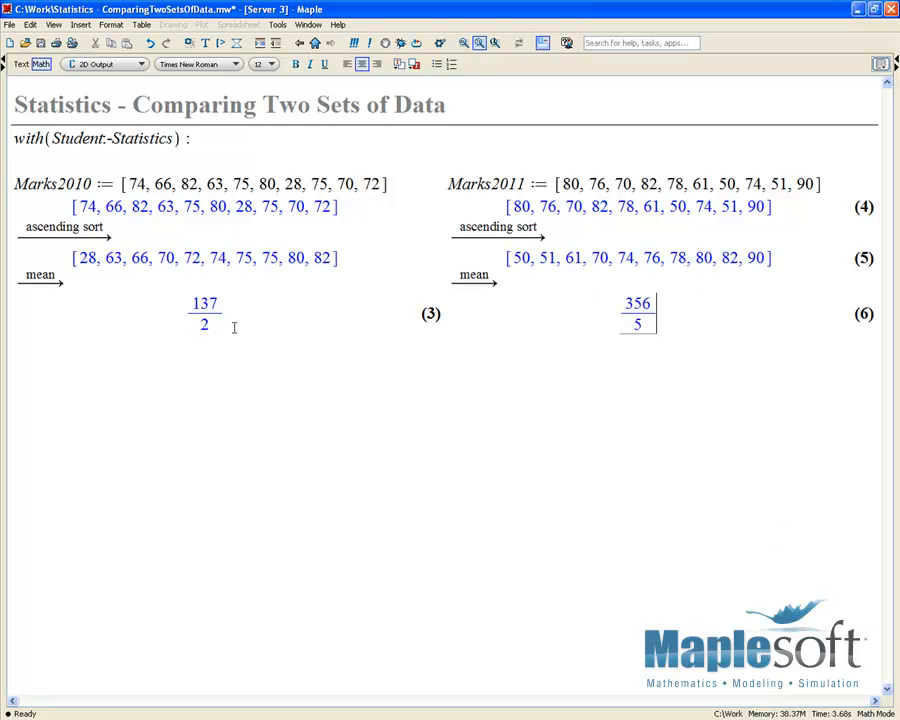
Approximate both means to 5 digits, giving 68.500 for 2010 and 71.200 for 2011
right_click(204, 310)
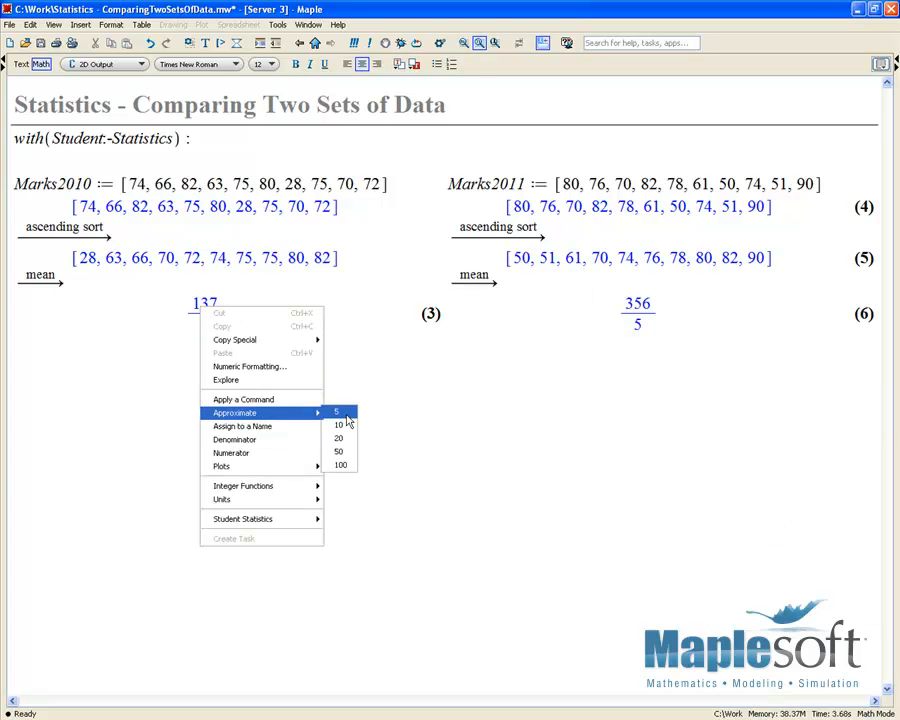
click(336, 412)
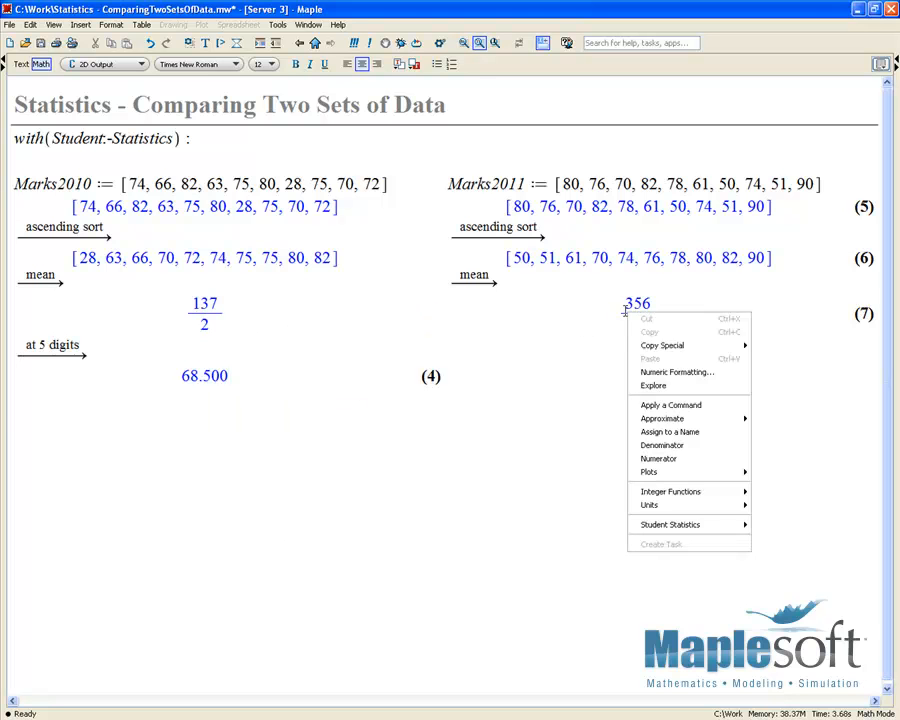
mouse_move(670, 524)
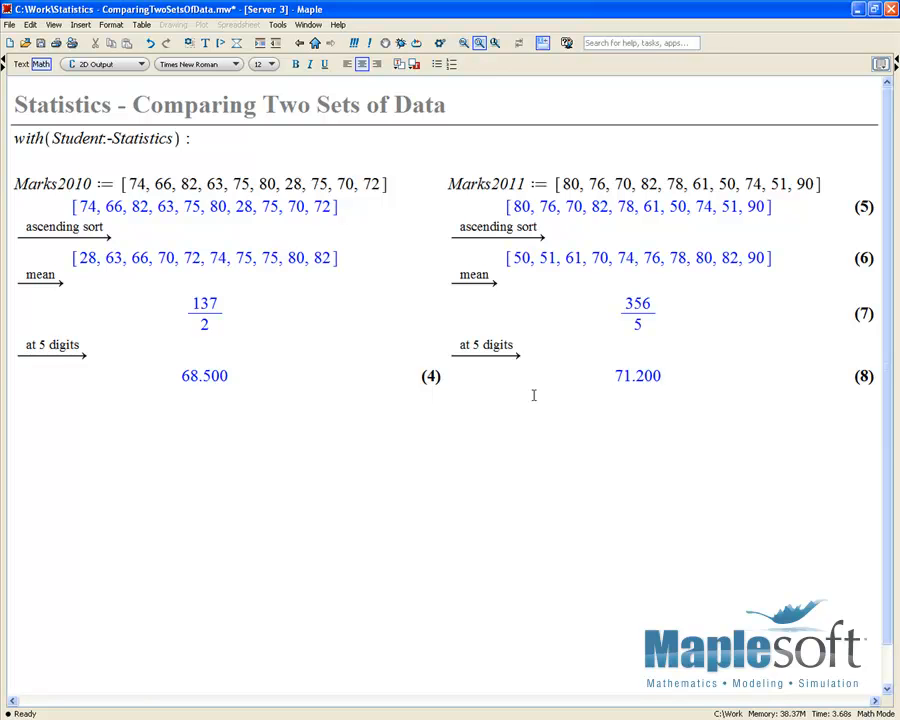
click(636, 376)
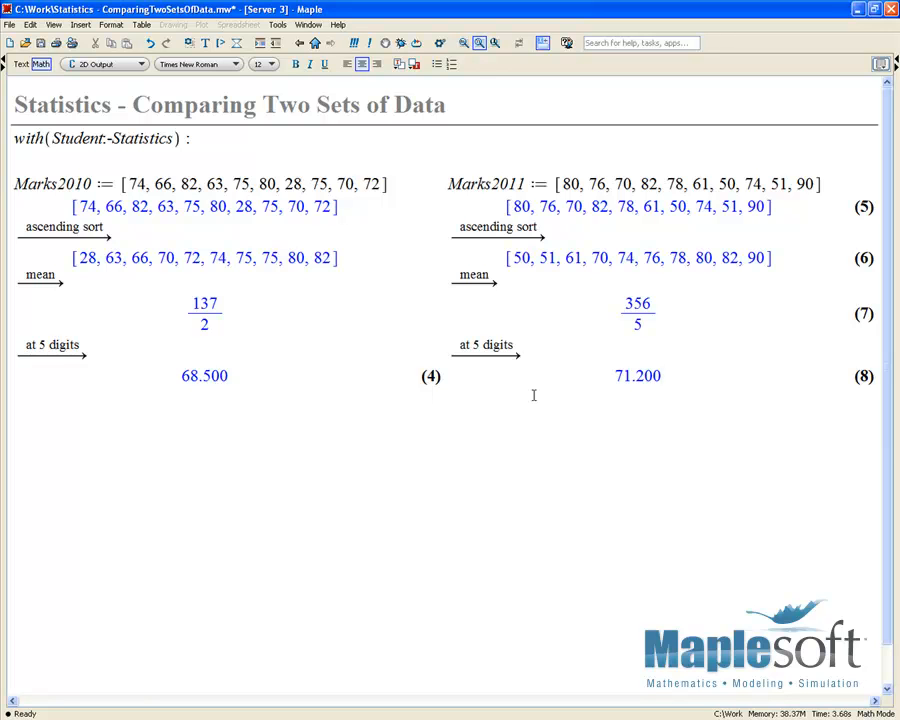
click(636, 376)
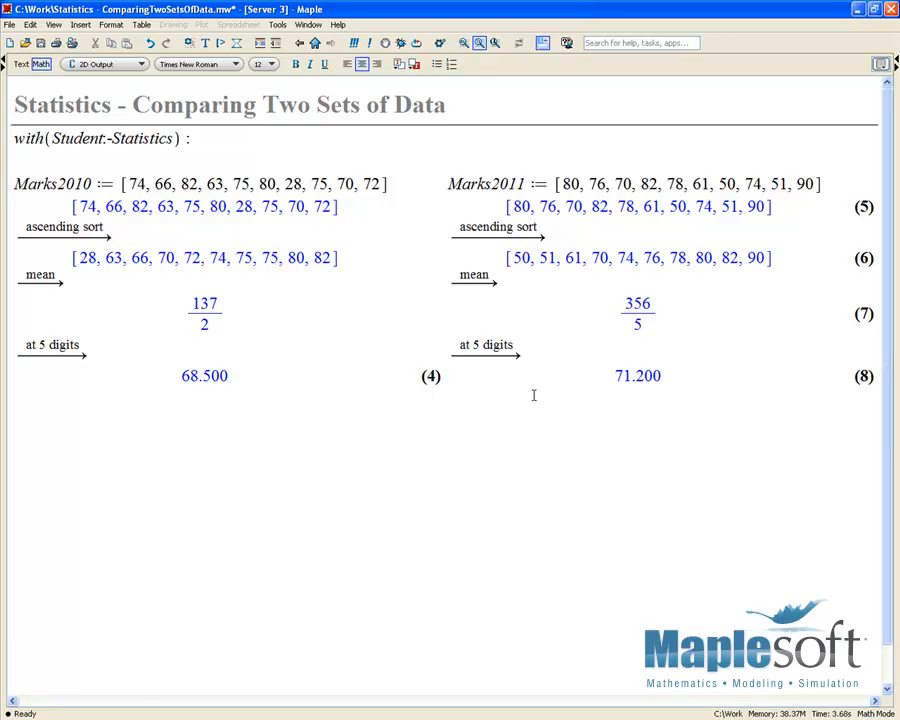
click(636, 376)
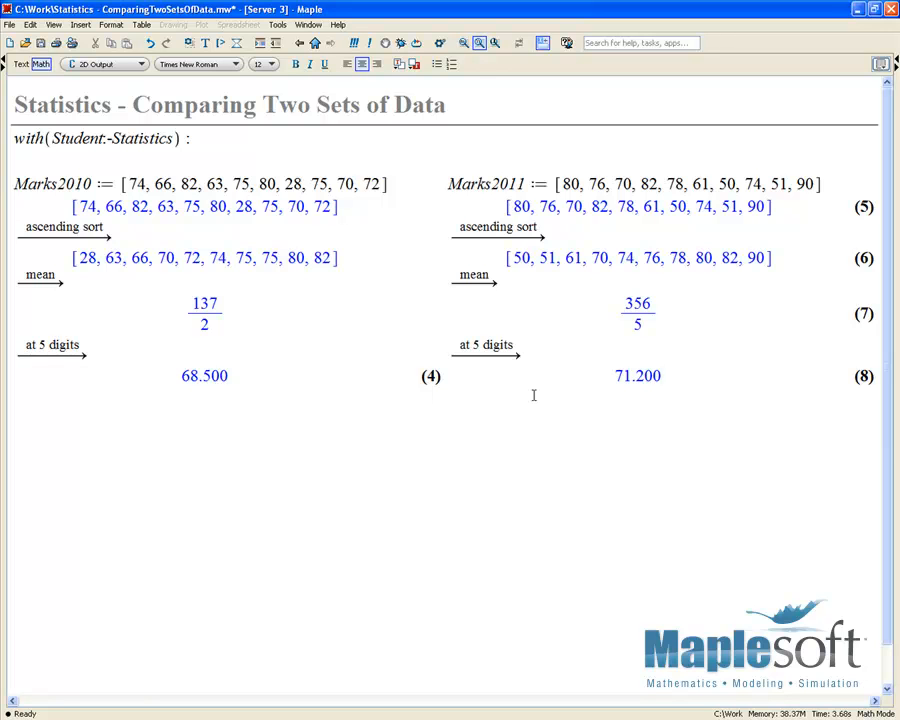
click(636, 376)
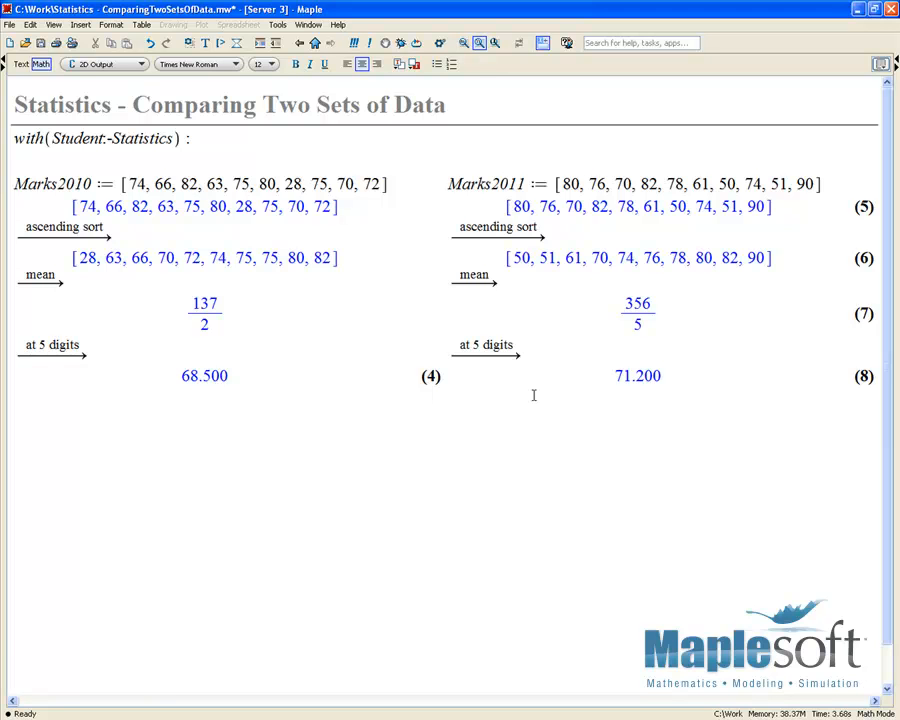
click(636, 376)
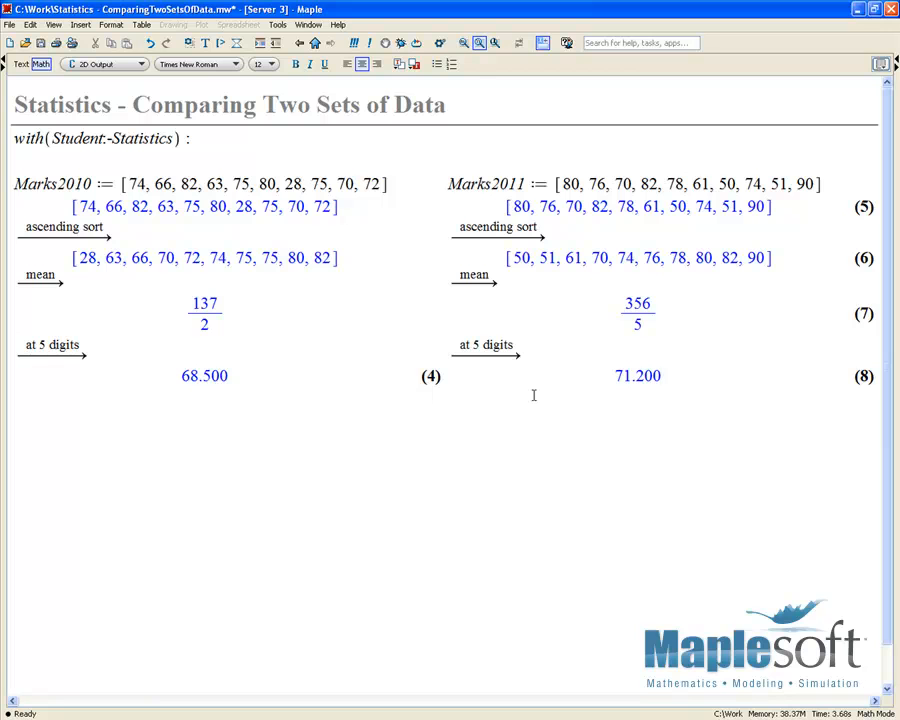
click(636, 376)
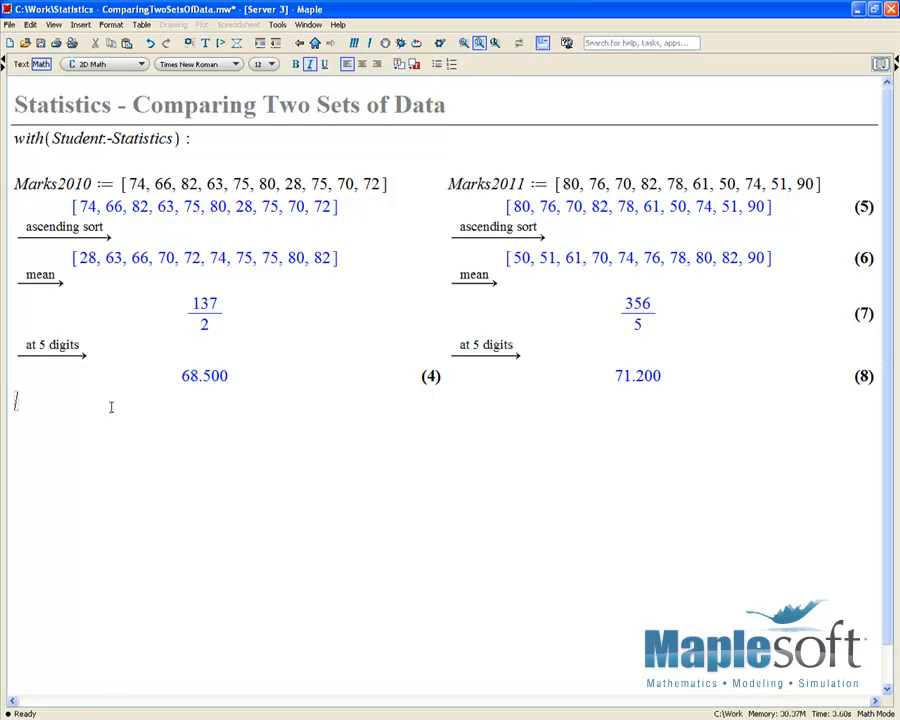
Evaluate 82 − 28 = 54 for the 2010 range and 90 − 50 = 40 for the 2011 range
text(82 − 28 = 54)
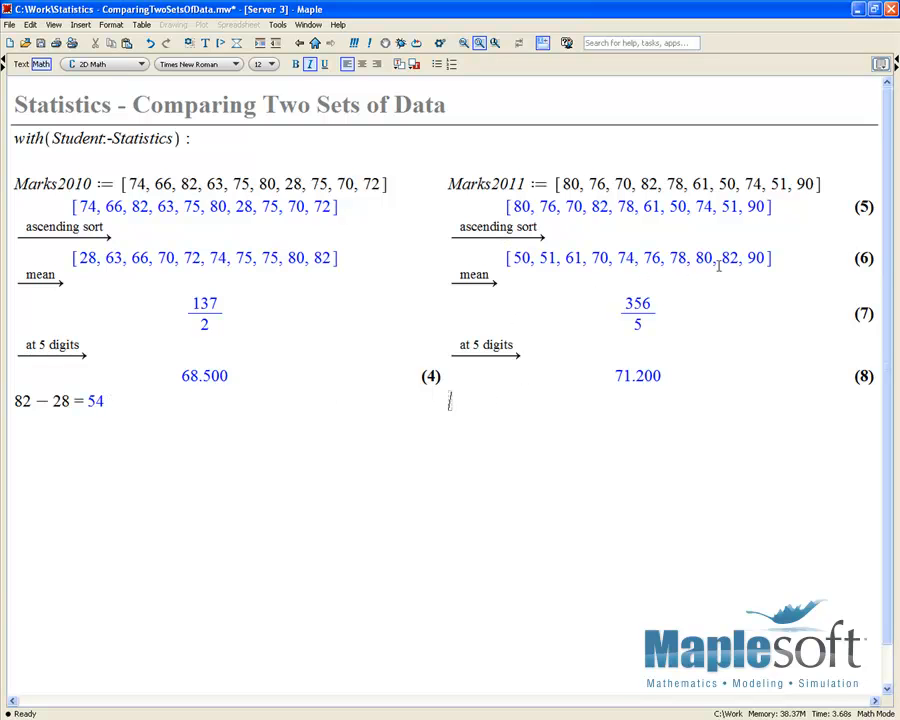
text(90 -)
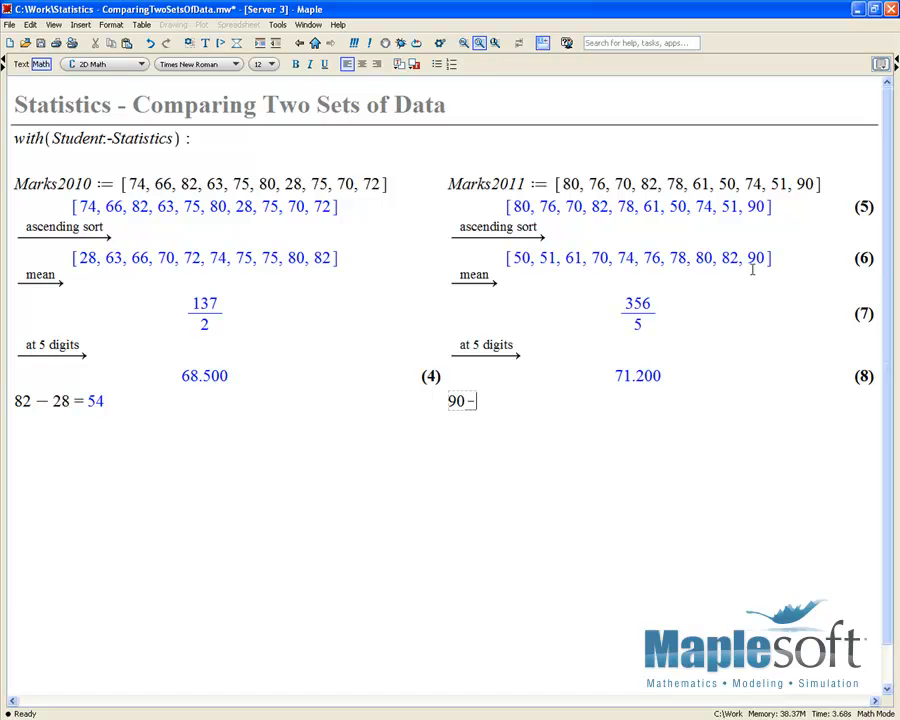
text(- 50)
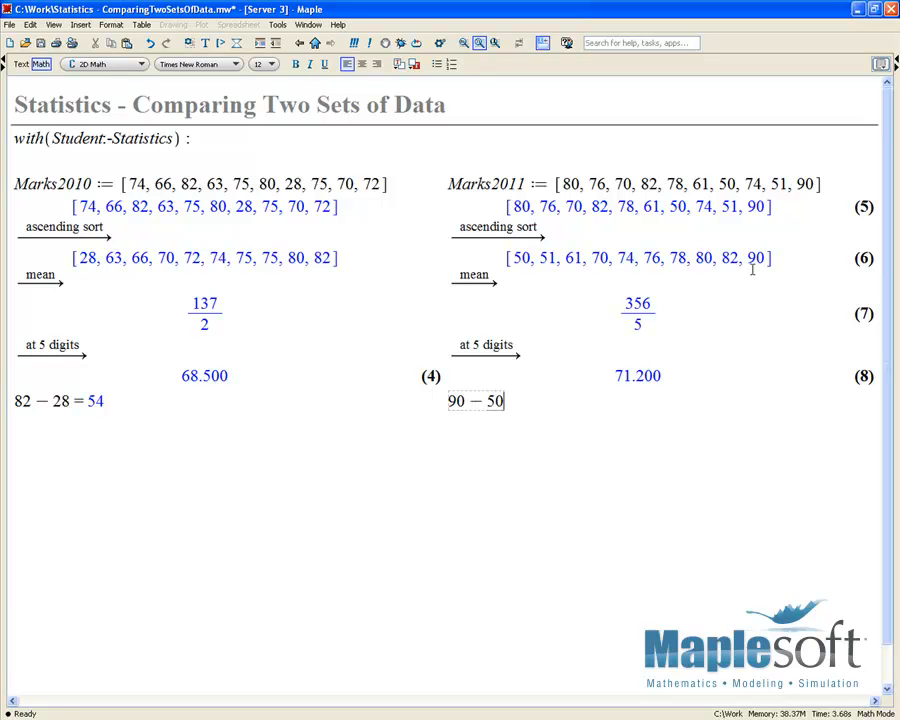
key(Return)
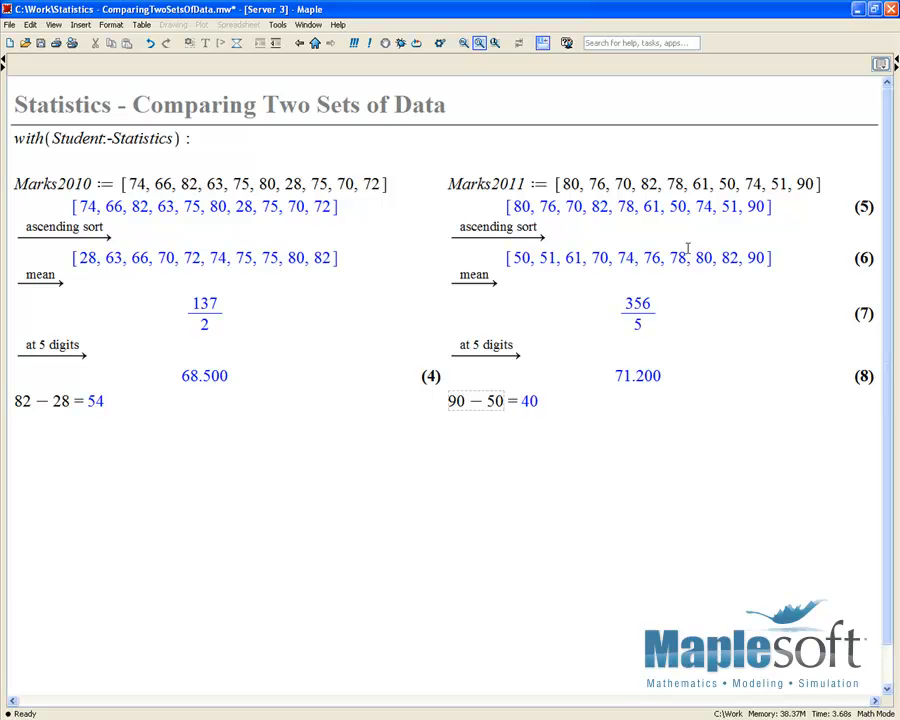
mouse_move(688, 248)
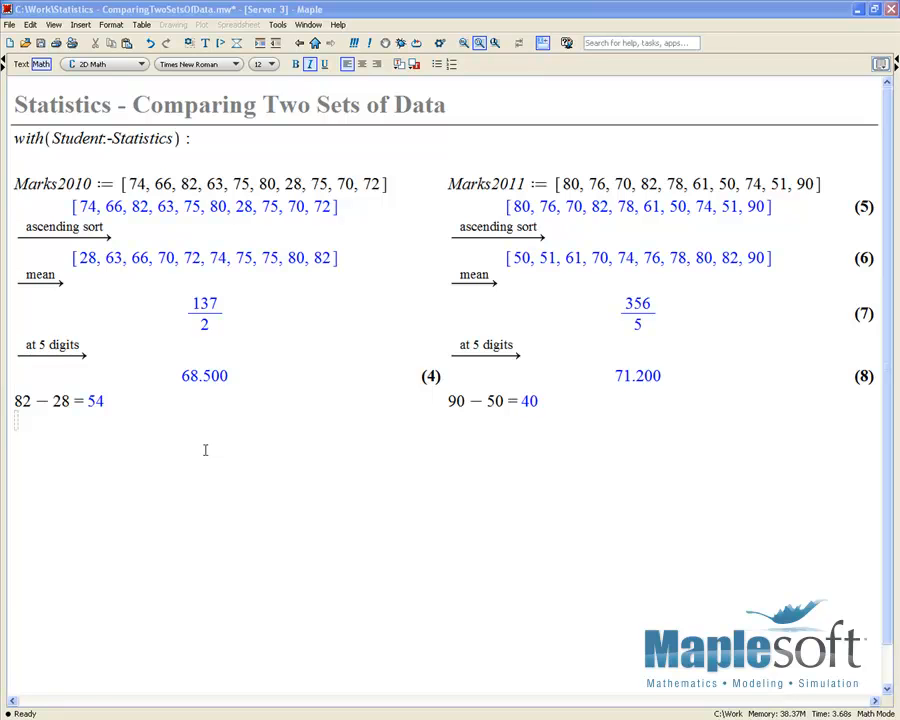
Plot the interquartile range for the sorted 2010 marks and for the sorted 2011 marks
click(204, 256)
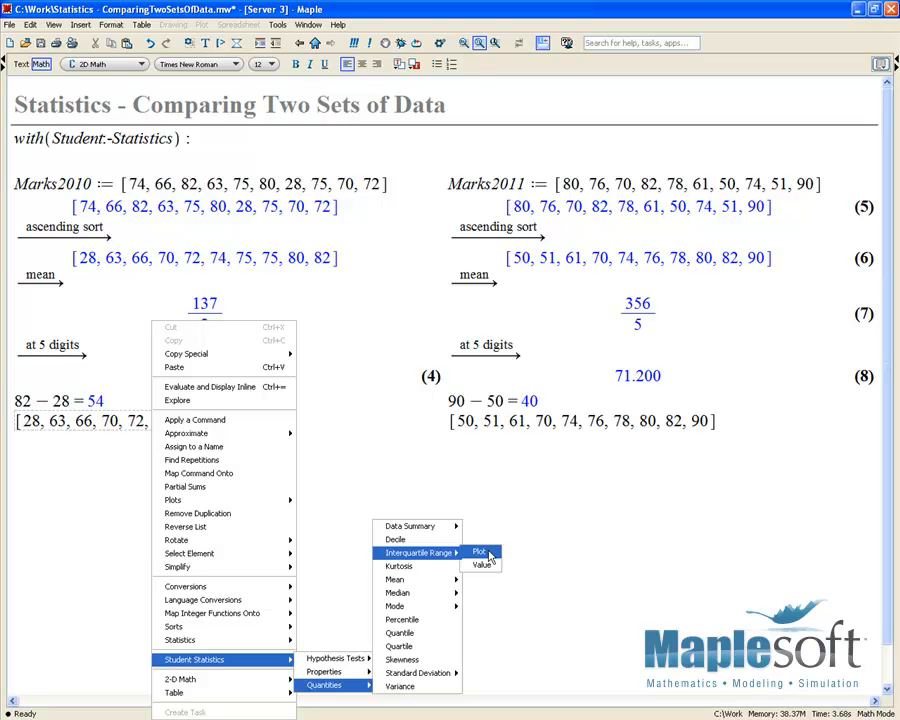
click(480, 552)
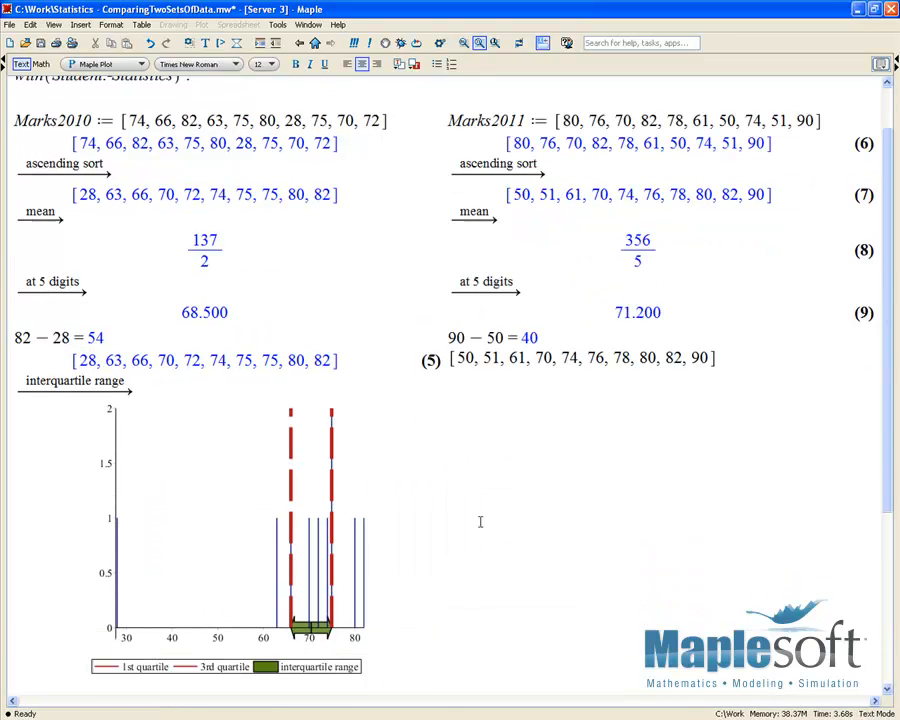
right_click(584, 316)
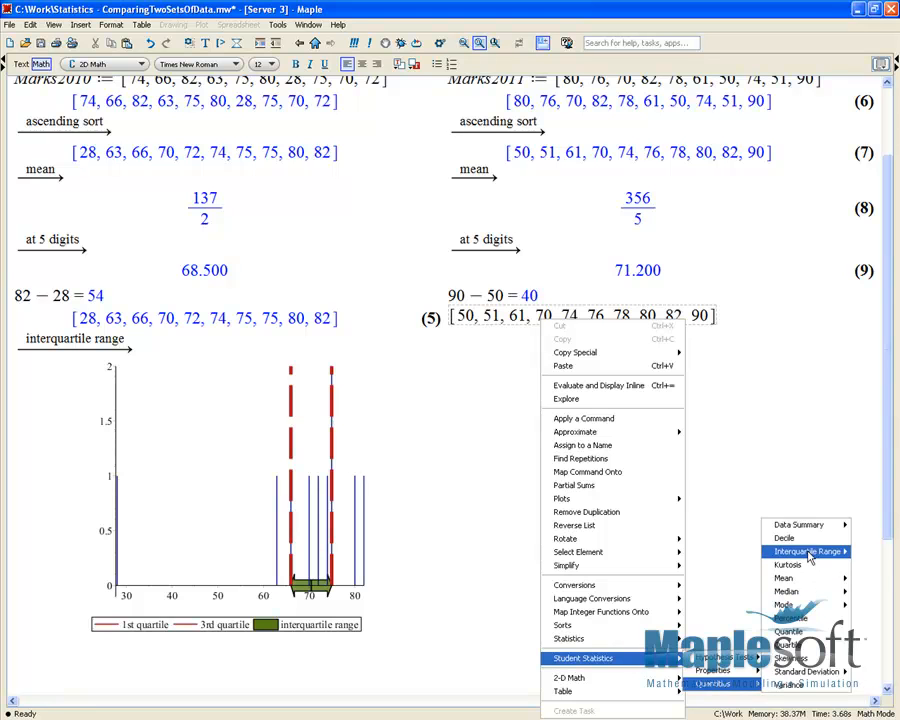
click(788, 552)
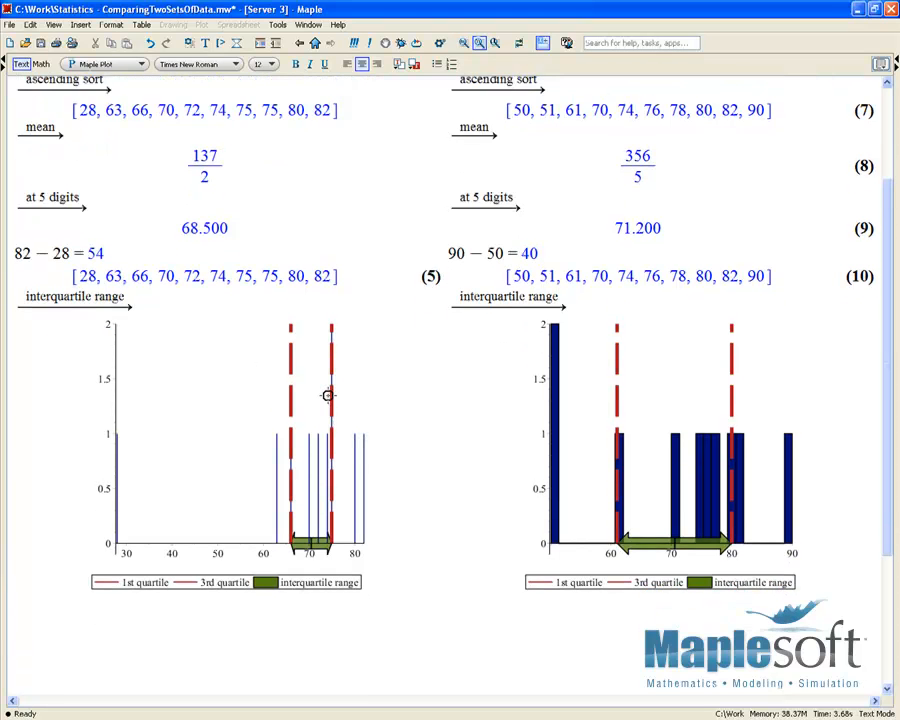
scroll(up, 3)
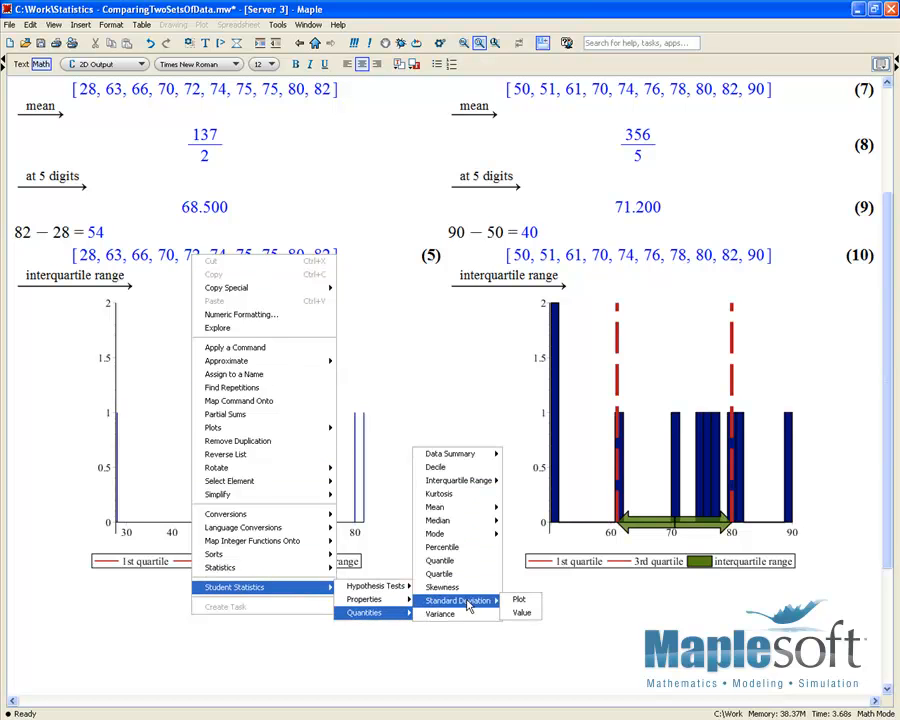
Compute each year's standard deviation and approximate to 5 digits: 15.350 (2010) and 13.282 (2011)
click(520, 612)
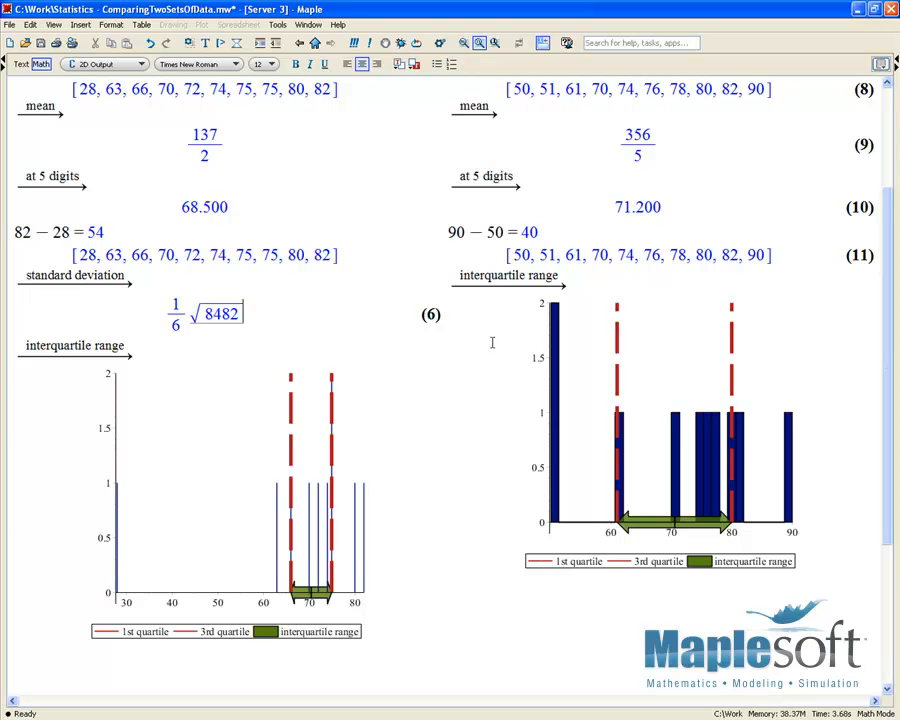
right_click(218, 312)
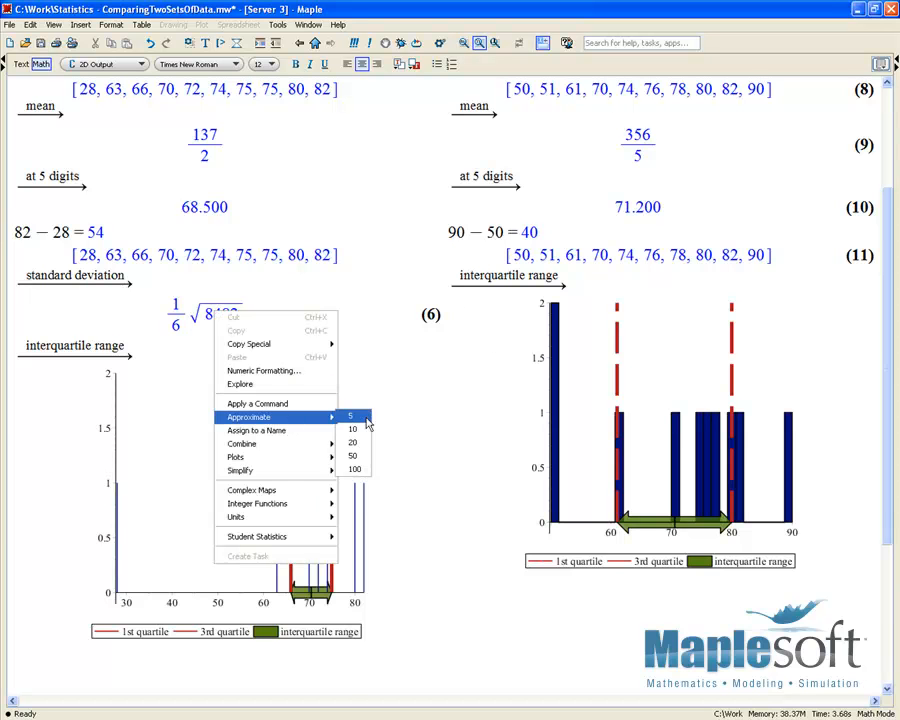
click(354, 414)
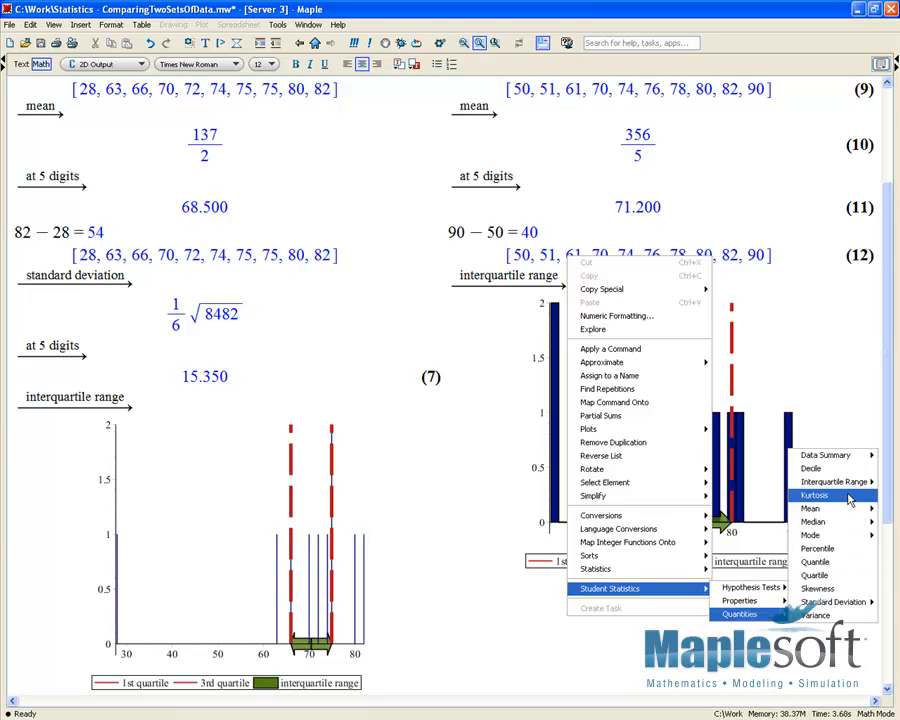
mouse_move(832, 600)
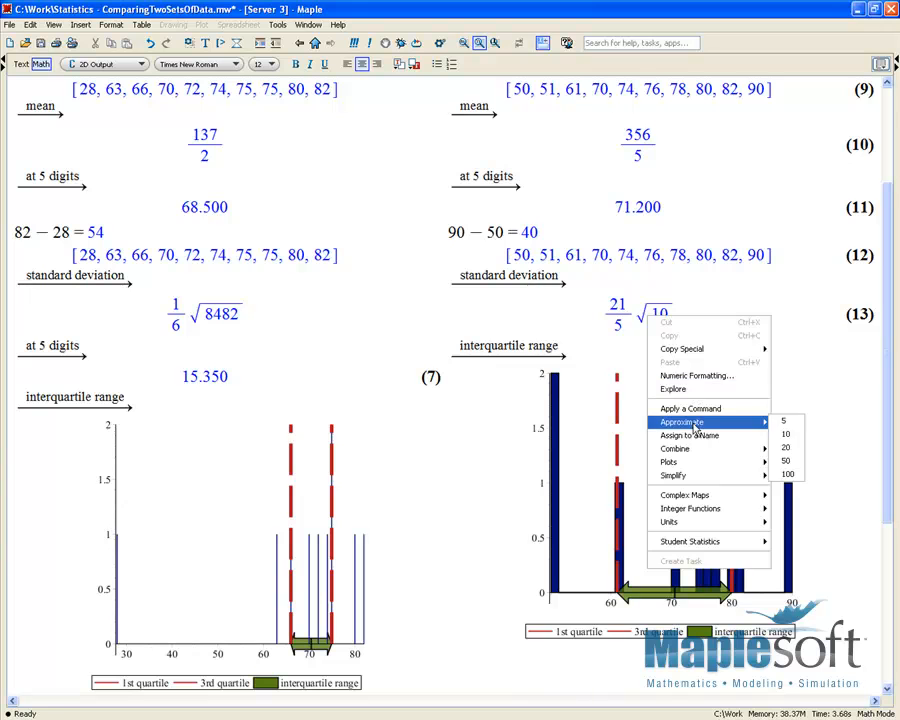
click(784, 420)
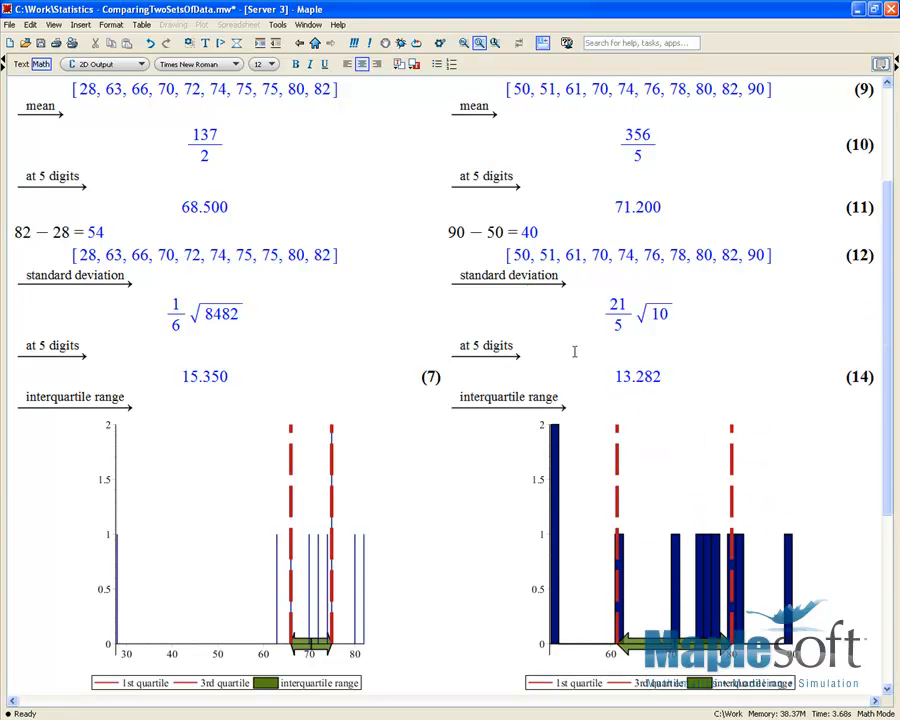
click(636, 376)
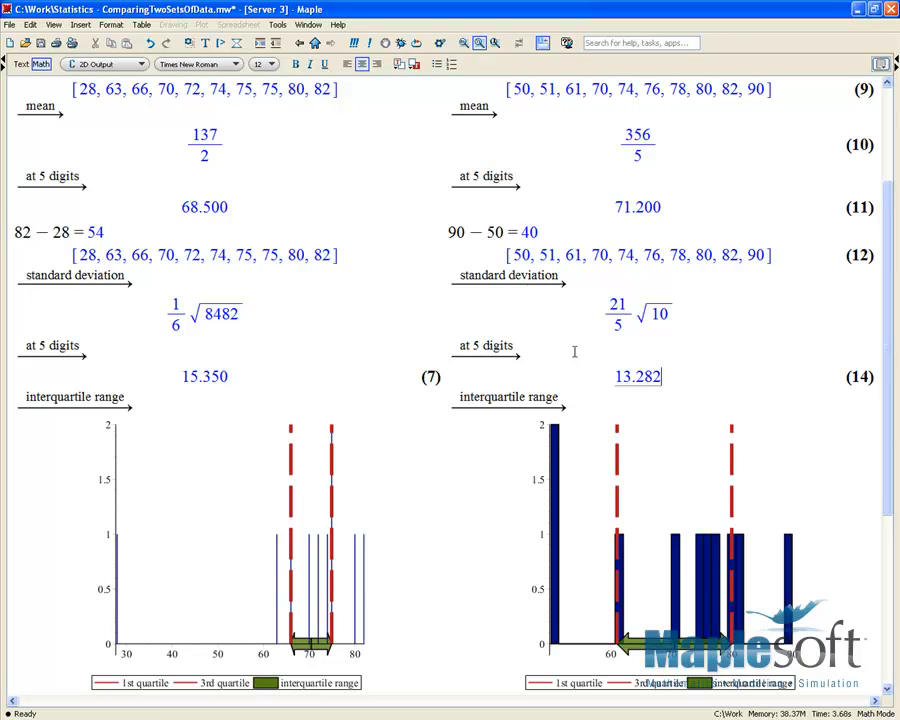